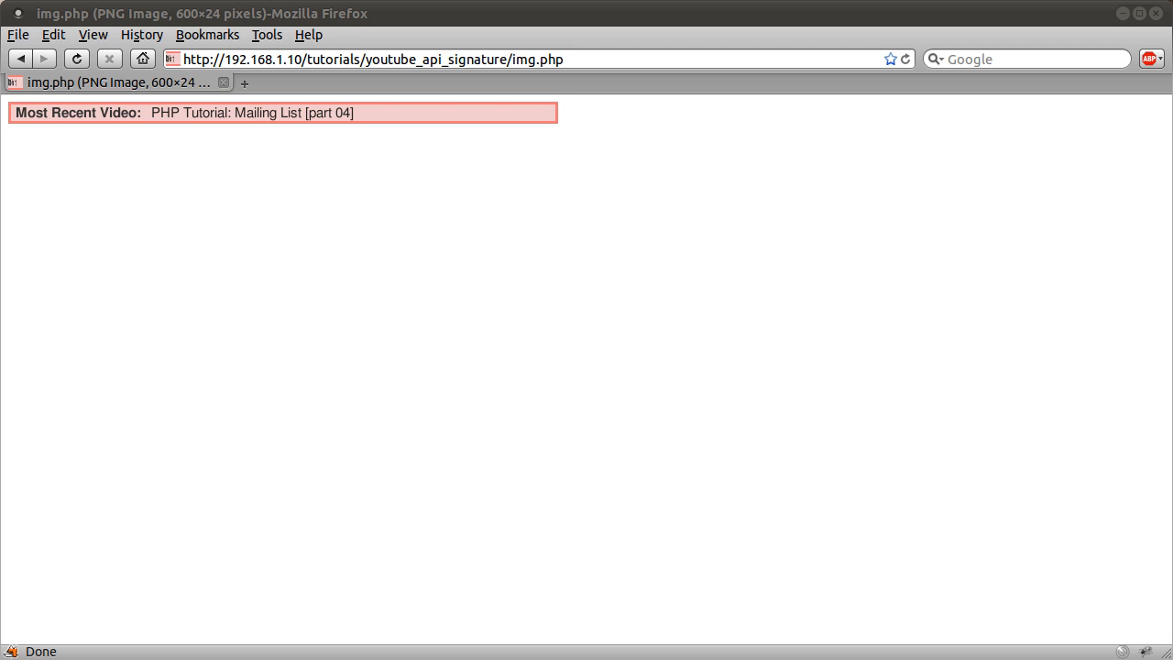
mouse_move(1099, 217)
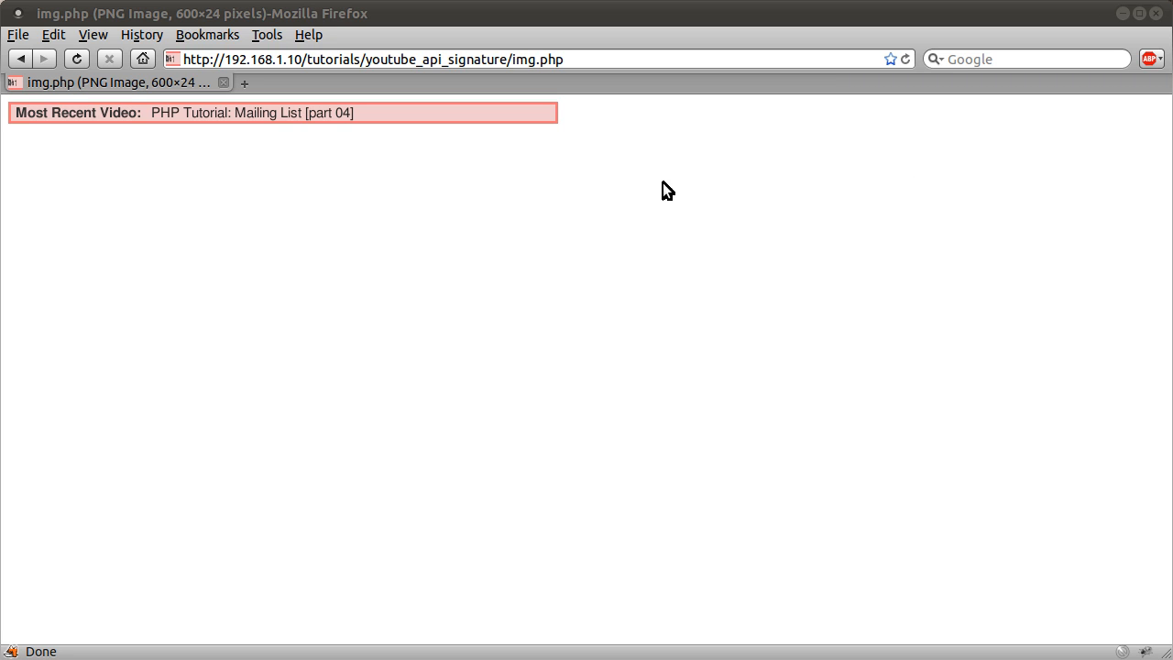
mouse_move(408, 205)
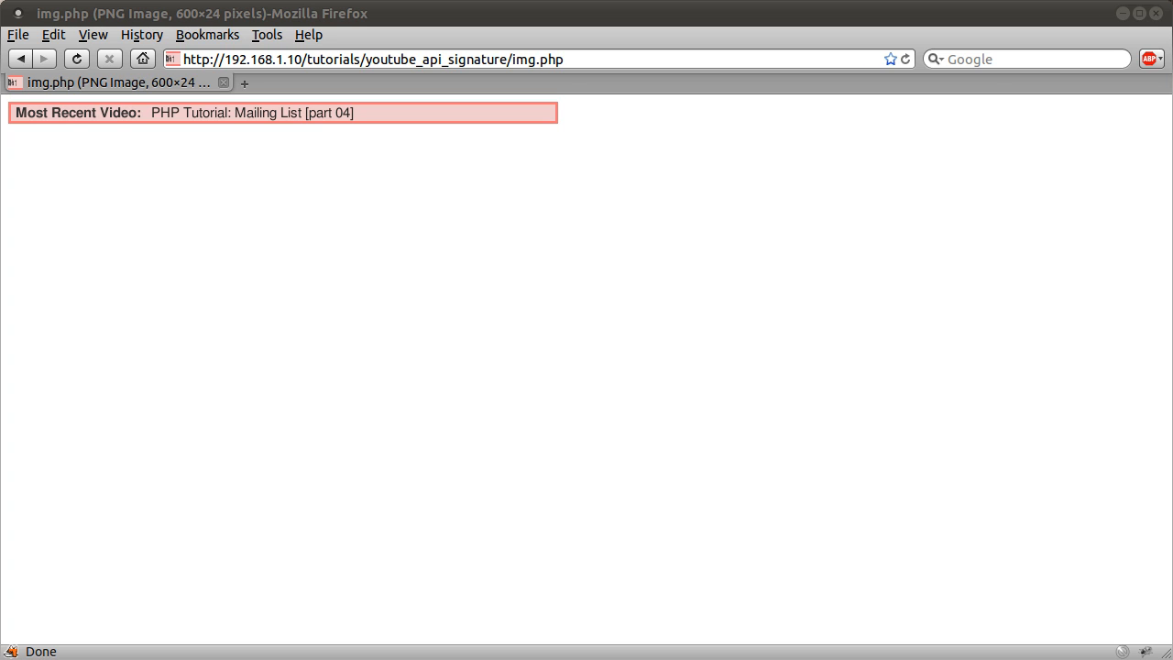
mouse_move(176, 84)
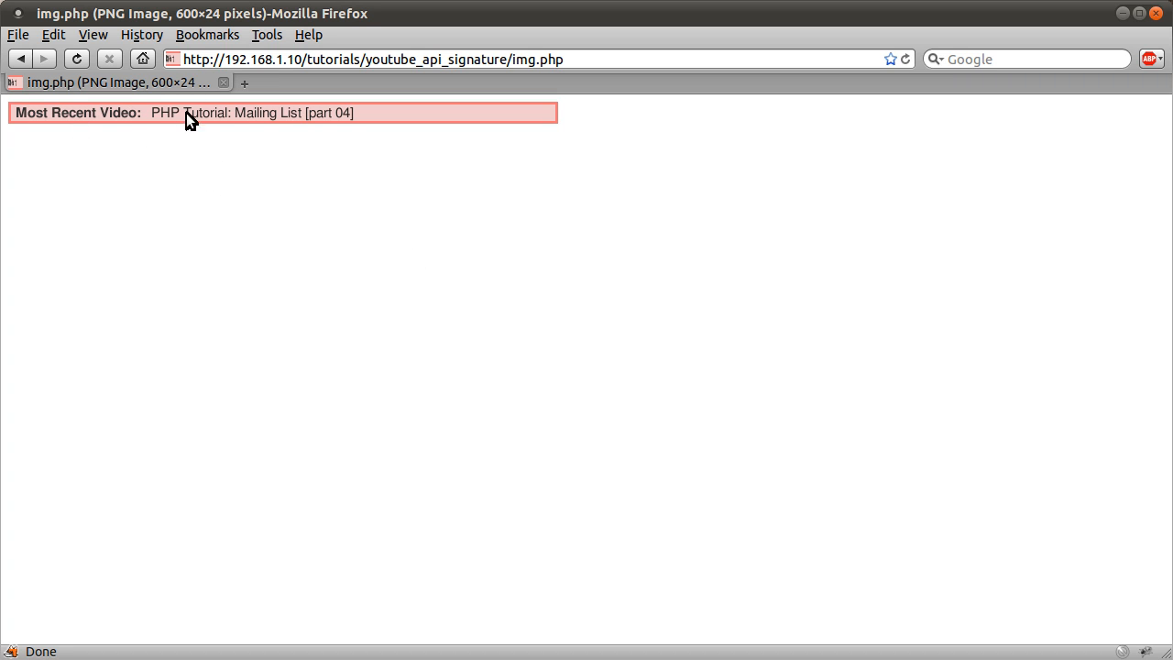
mouse_move(469, 240)
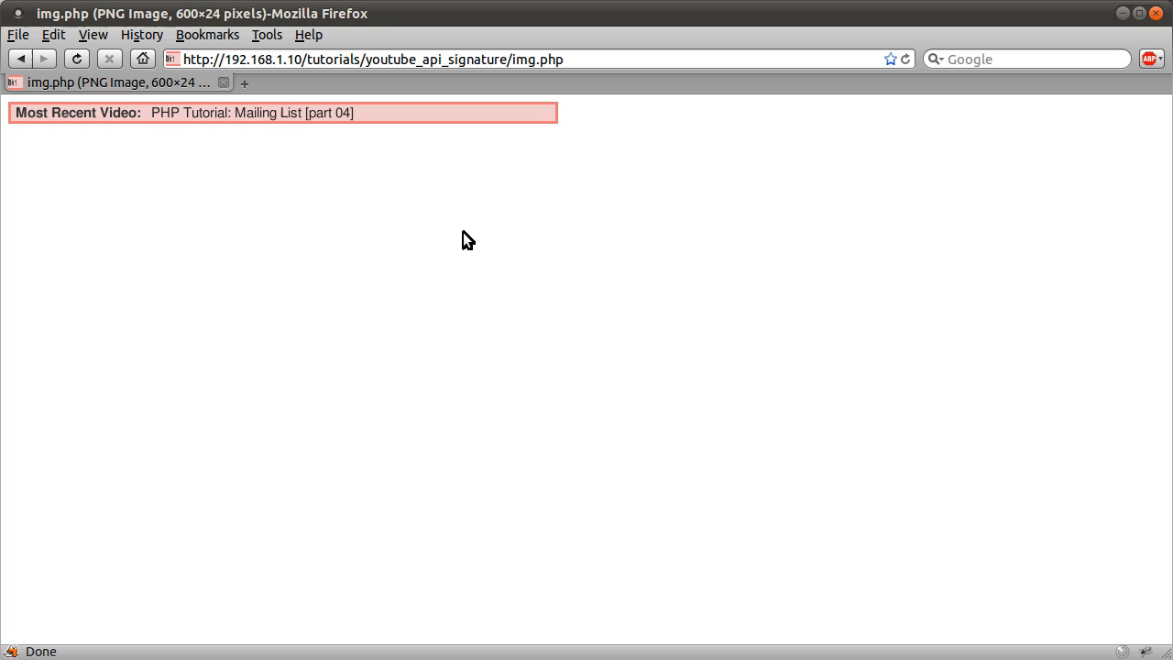
mouse_move(691, 295)
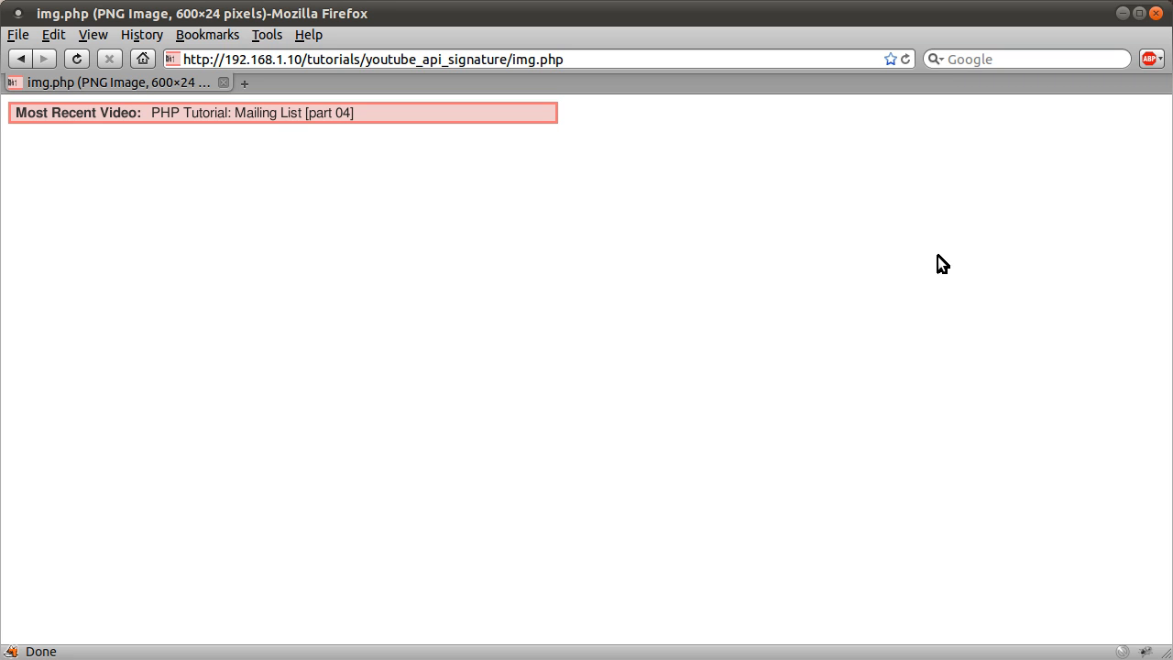
mouse_move(967, 242)
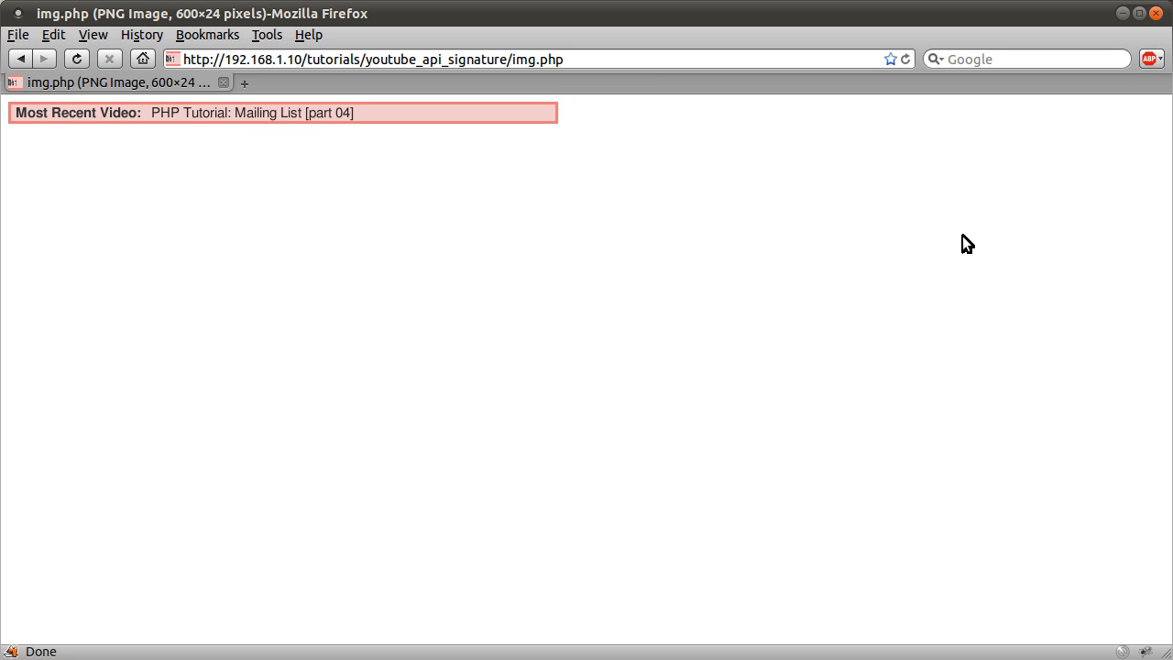
mouse_move(356, 194)
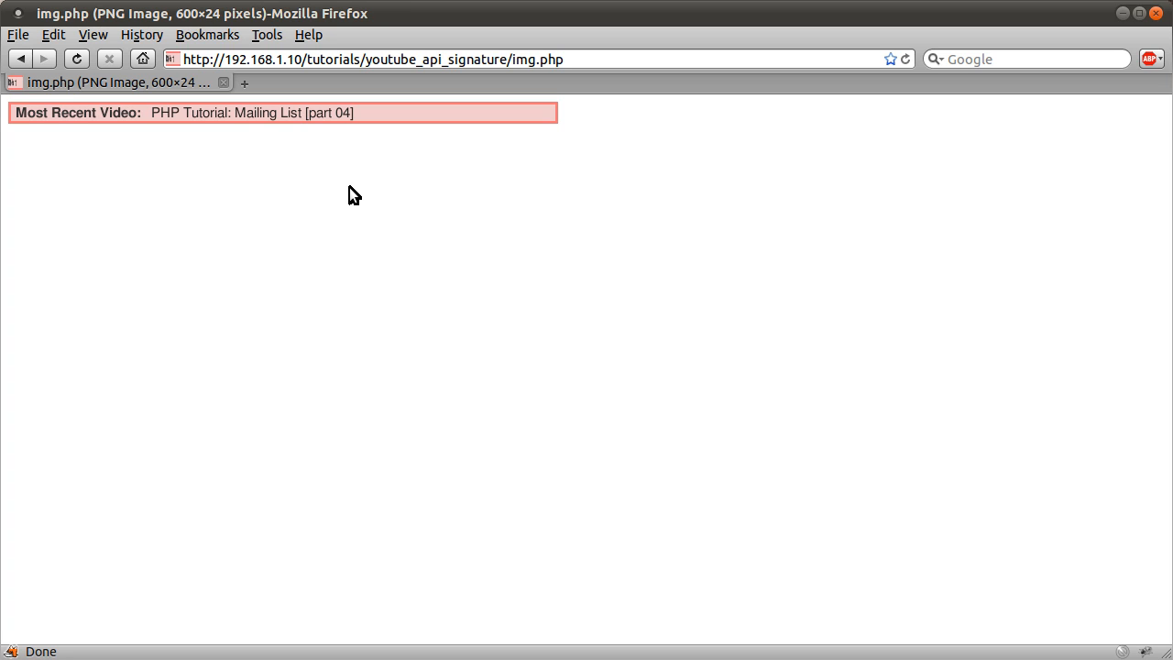
mouse_move(322, 183)
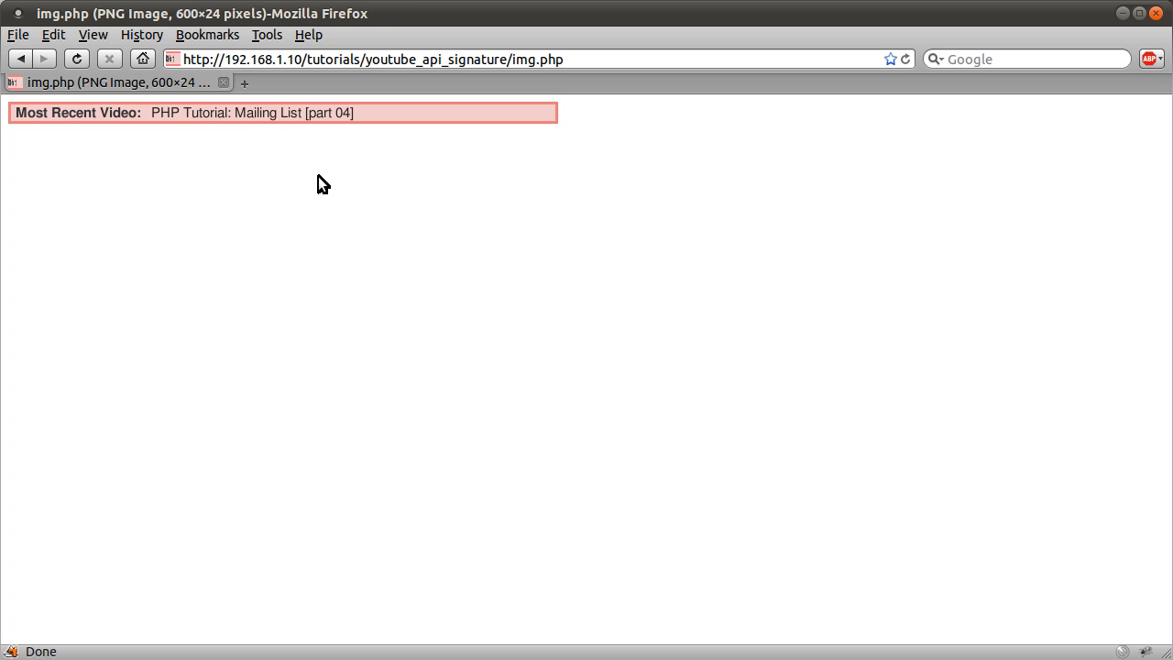
mouse_move(309, 187)
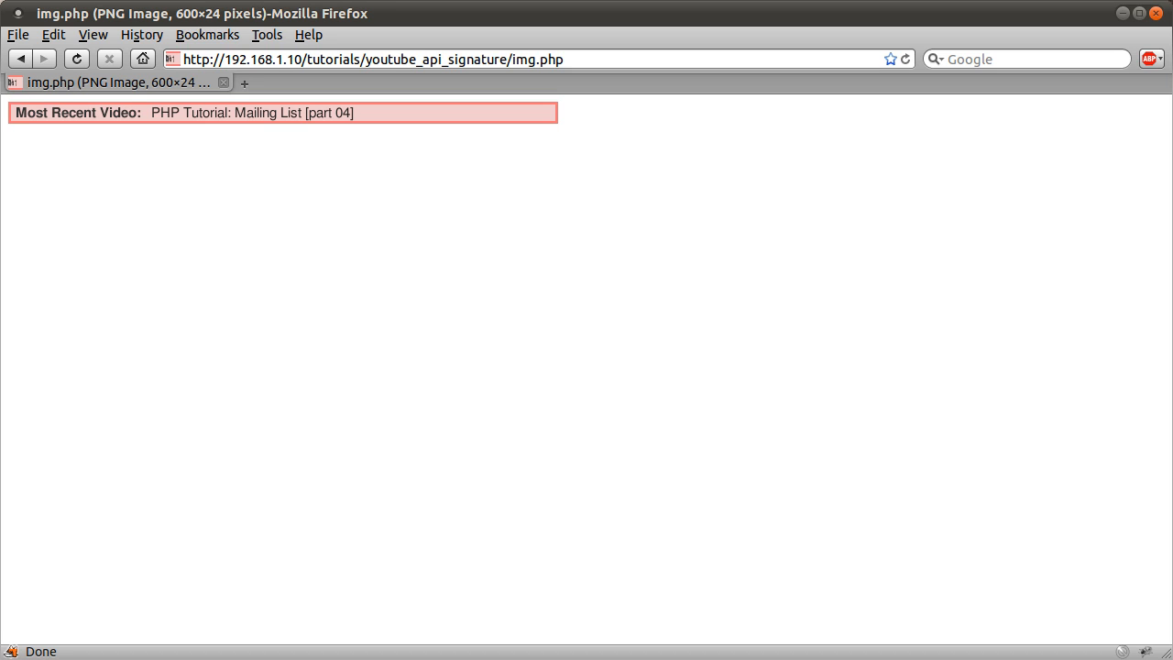
mouse_move(297, 291)
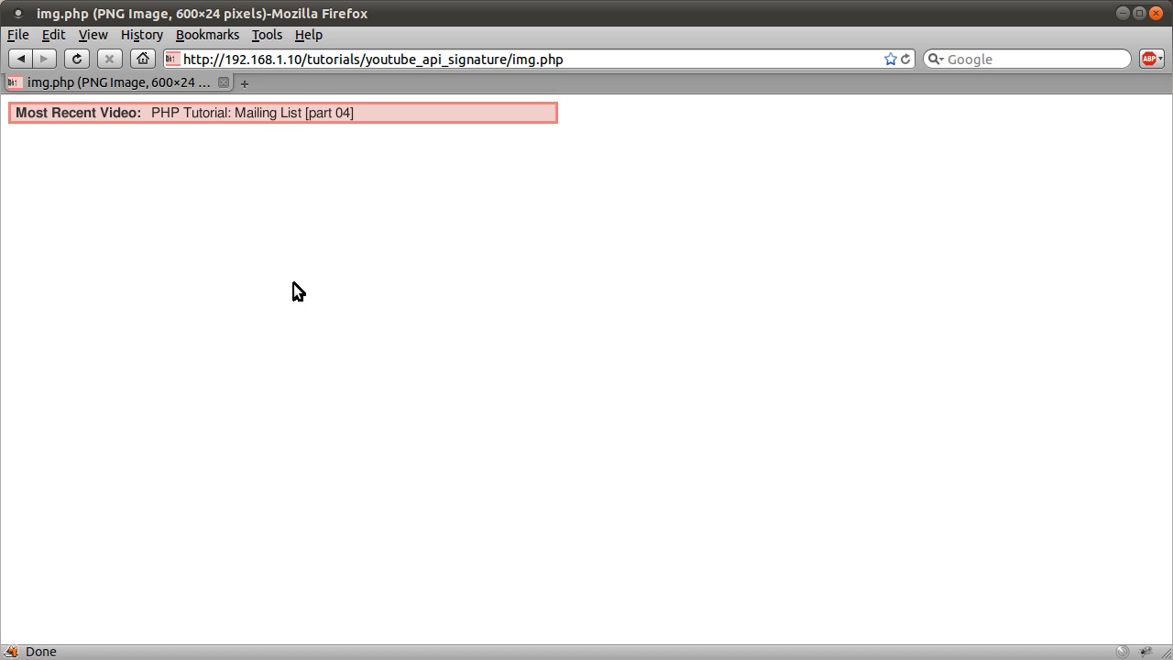
mouse_move(309, 278)
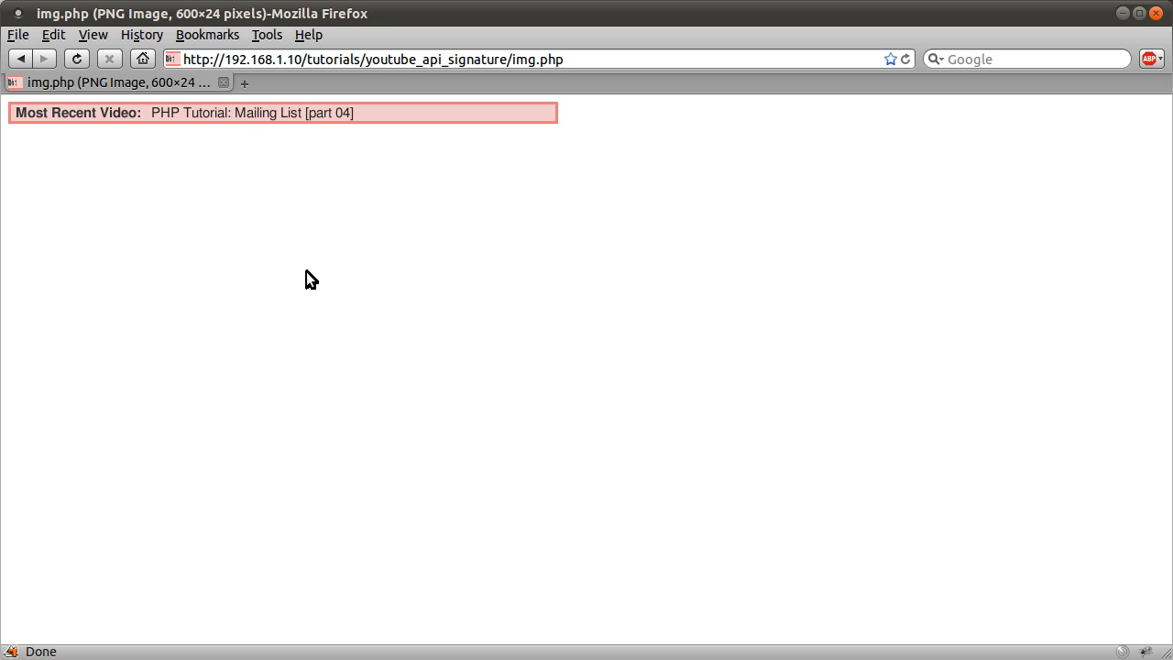
mouse_move(321, 322)
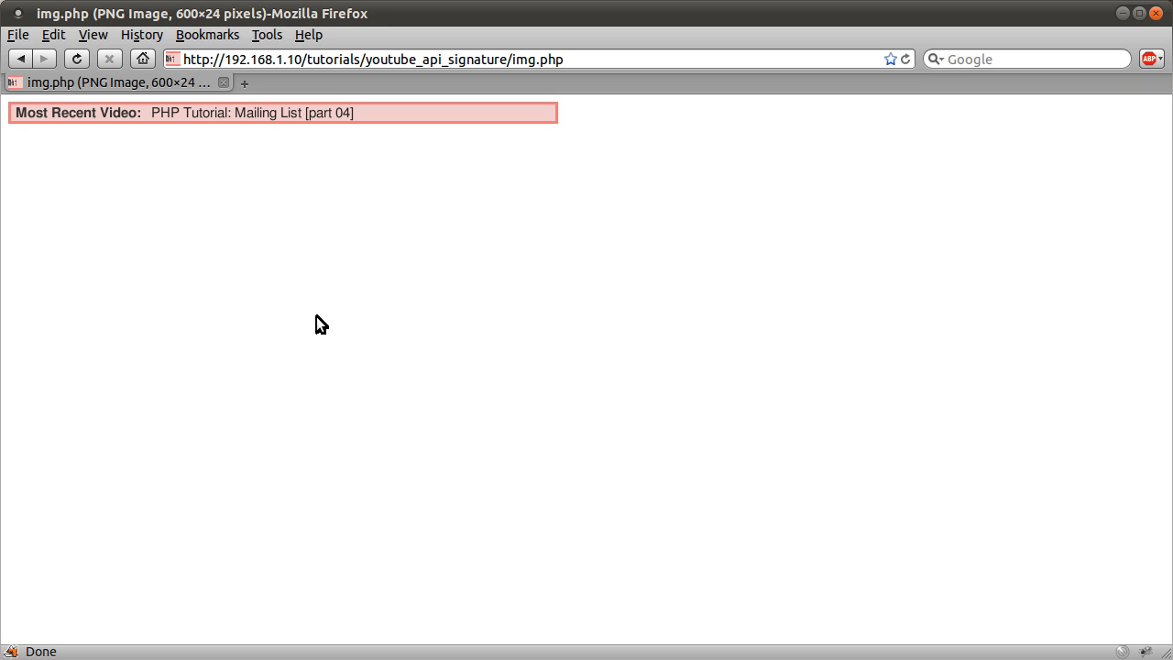
mouse_move(328, 333)
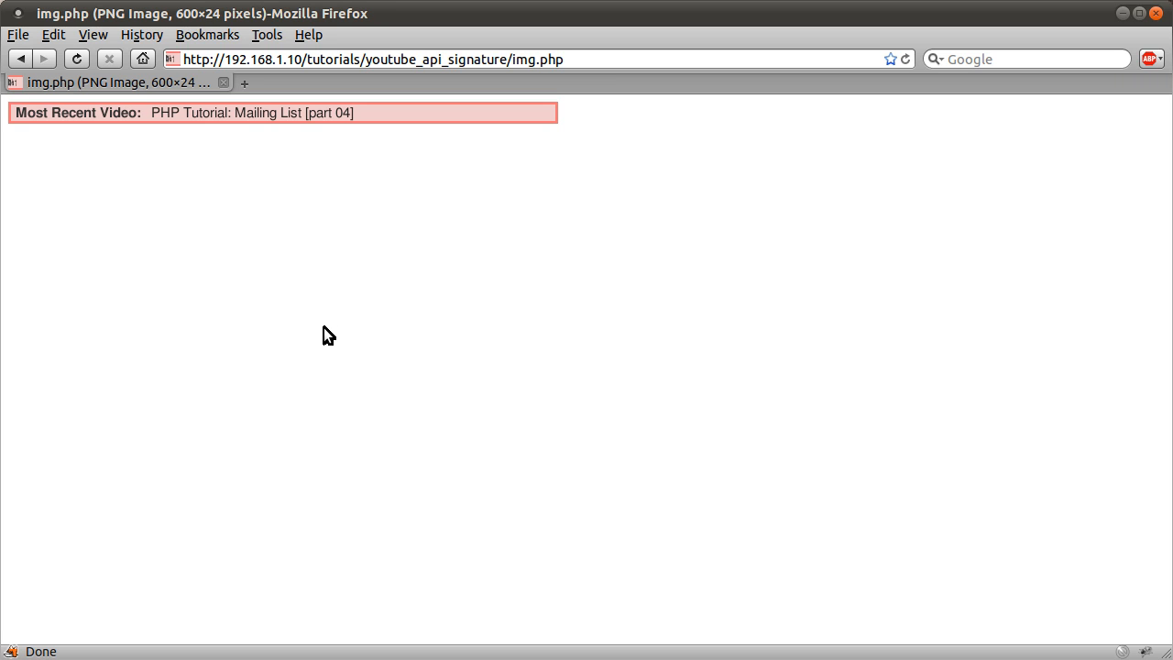
mouse_move(320, 345)
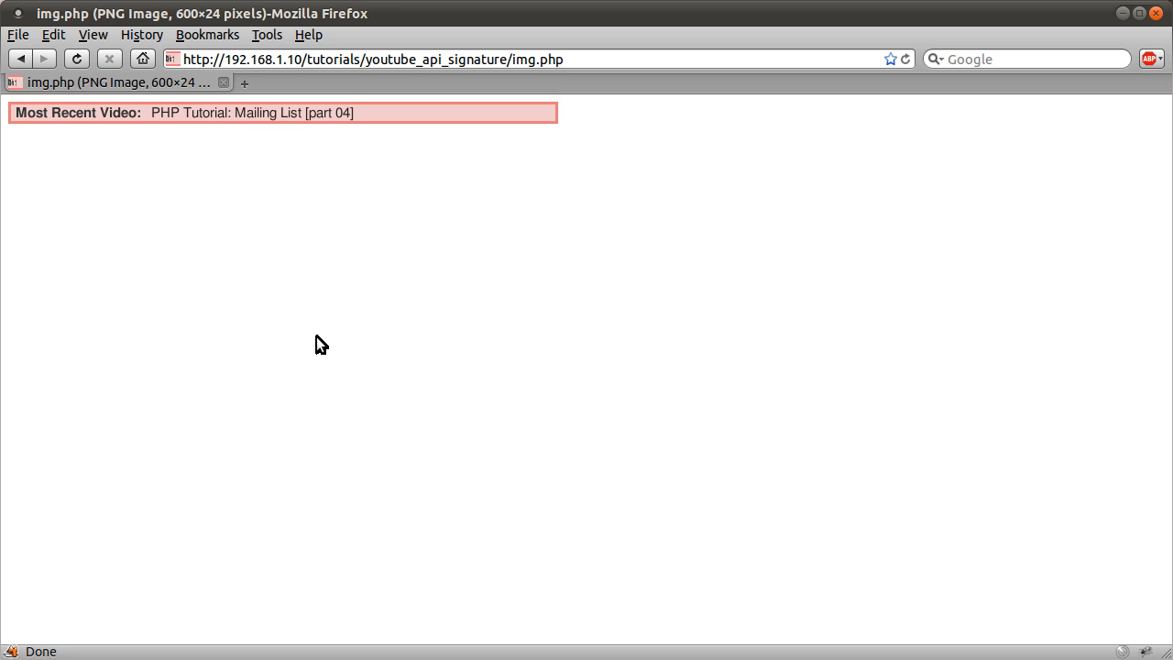
mouse_move(337, 348)
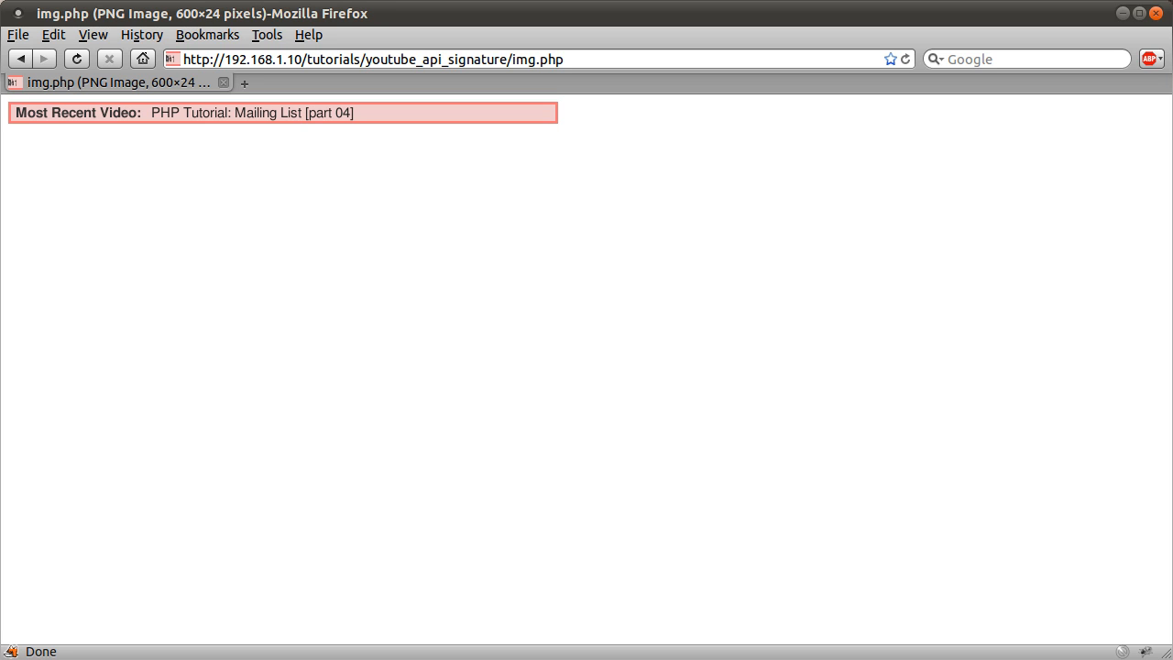
mouse_move(337, 372)
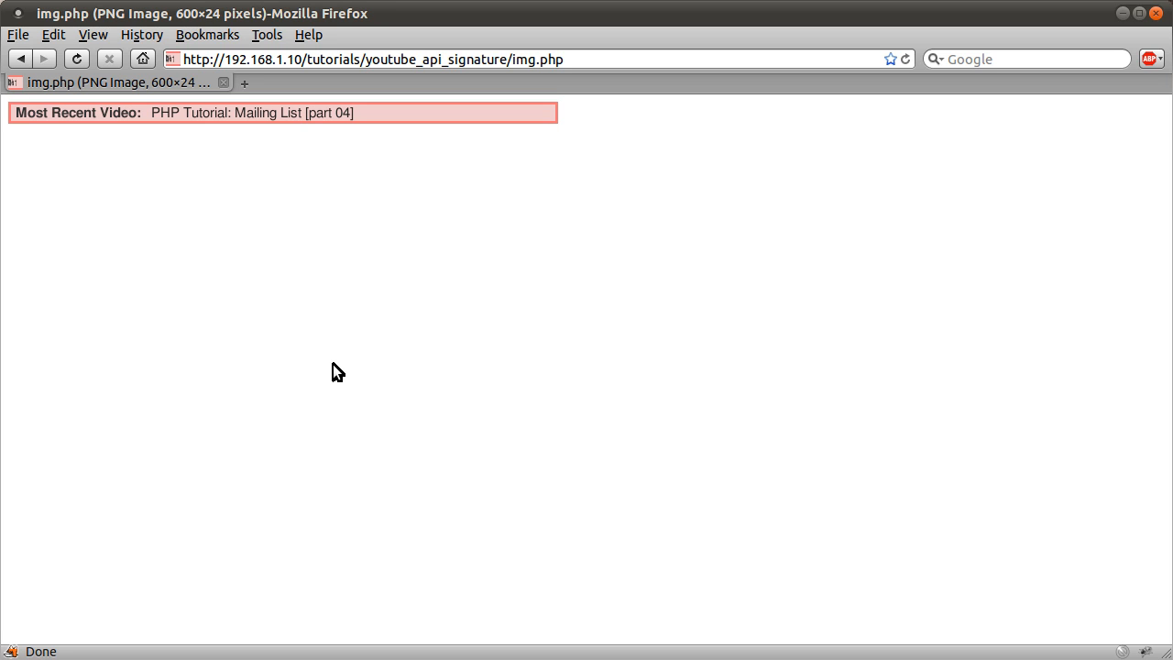
mouse_move(354, 414)
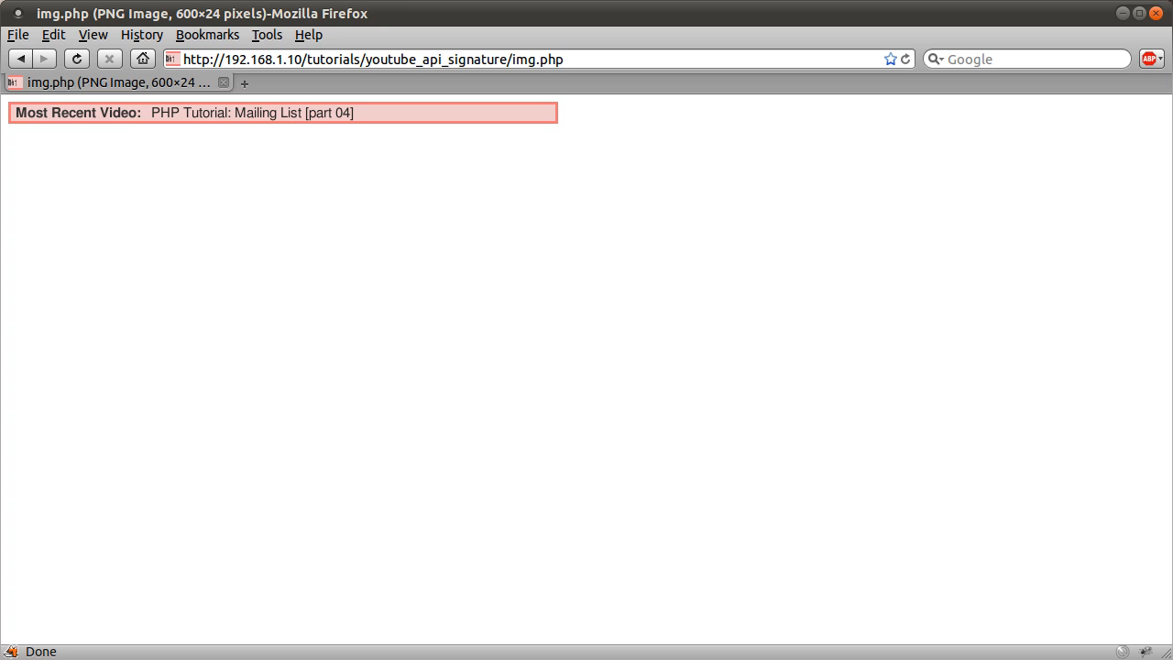
mouse_move(446, 268)
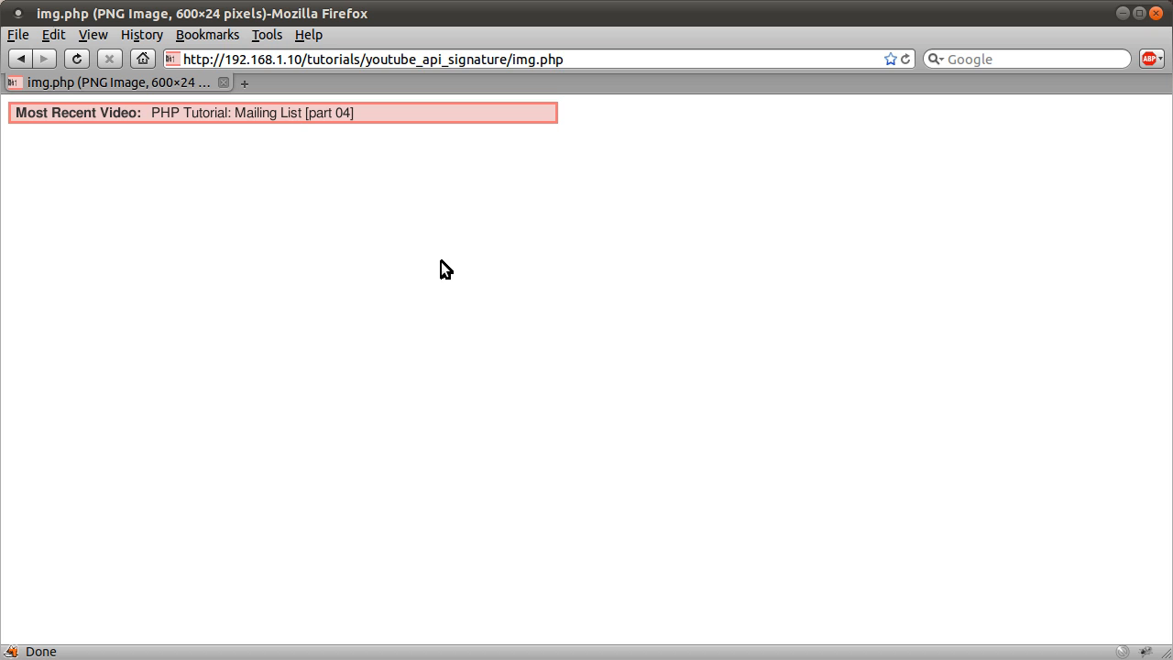
mouse_move(229, 163)
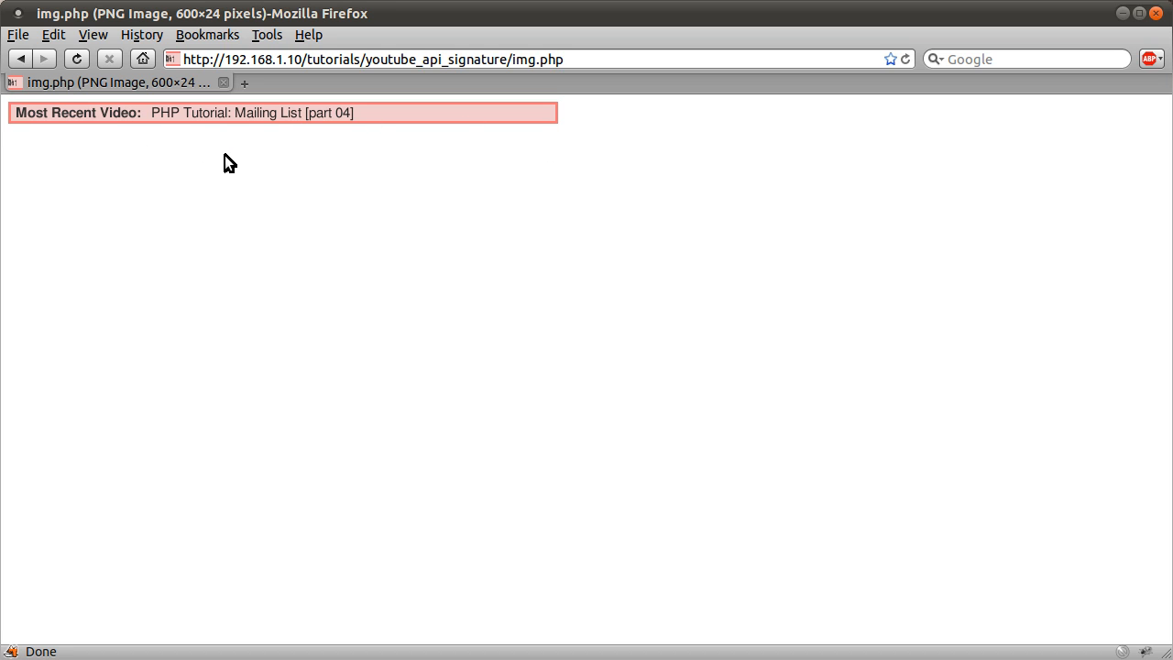
mouse_move(231, 165)
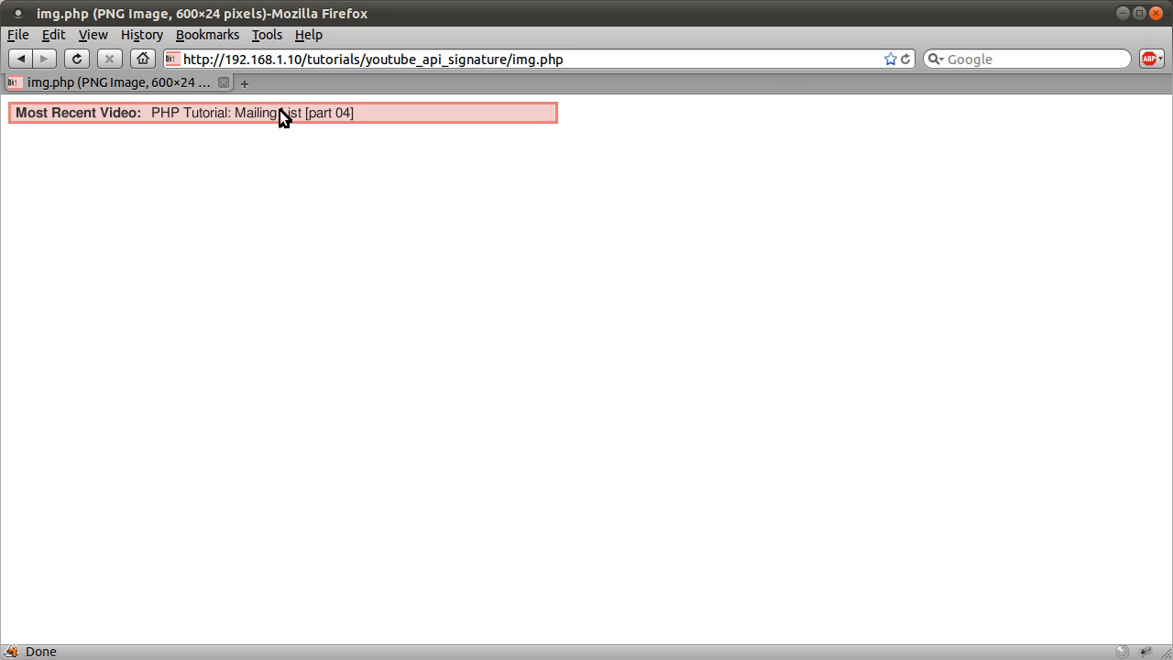
mouse_move(359, 194)
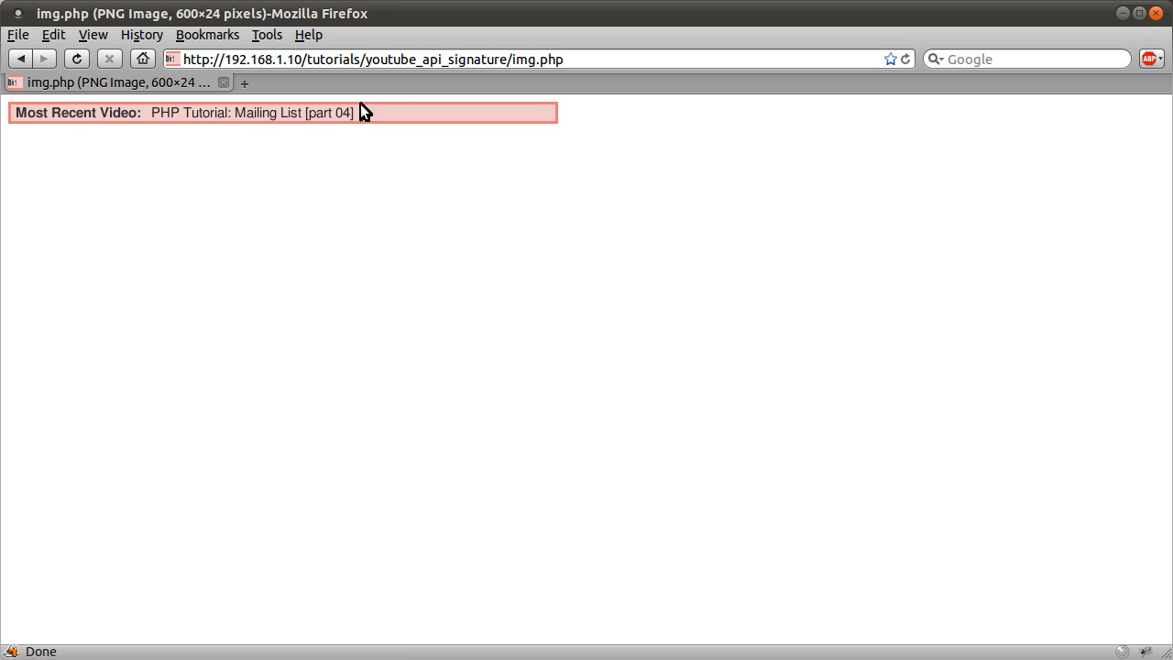
mouse_move(308, 173)
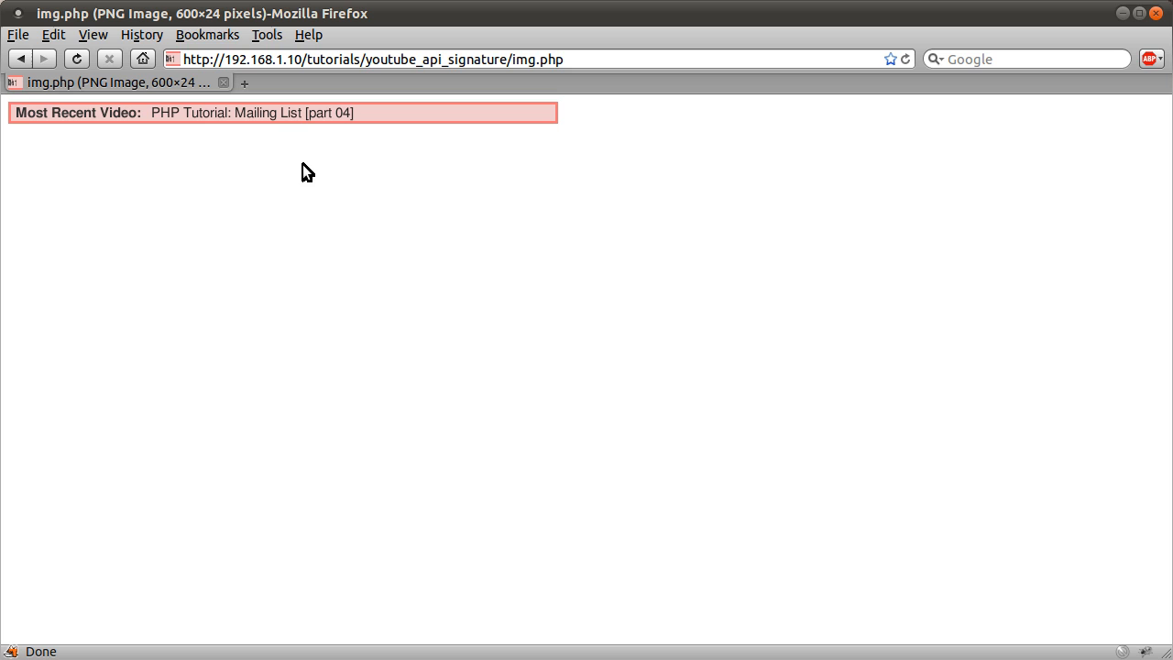
mouse_move(302, 153)
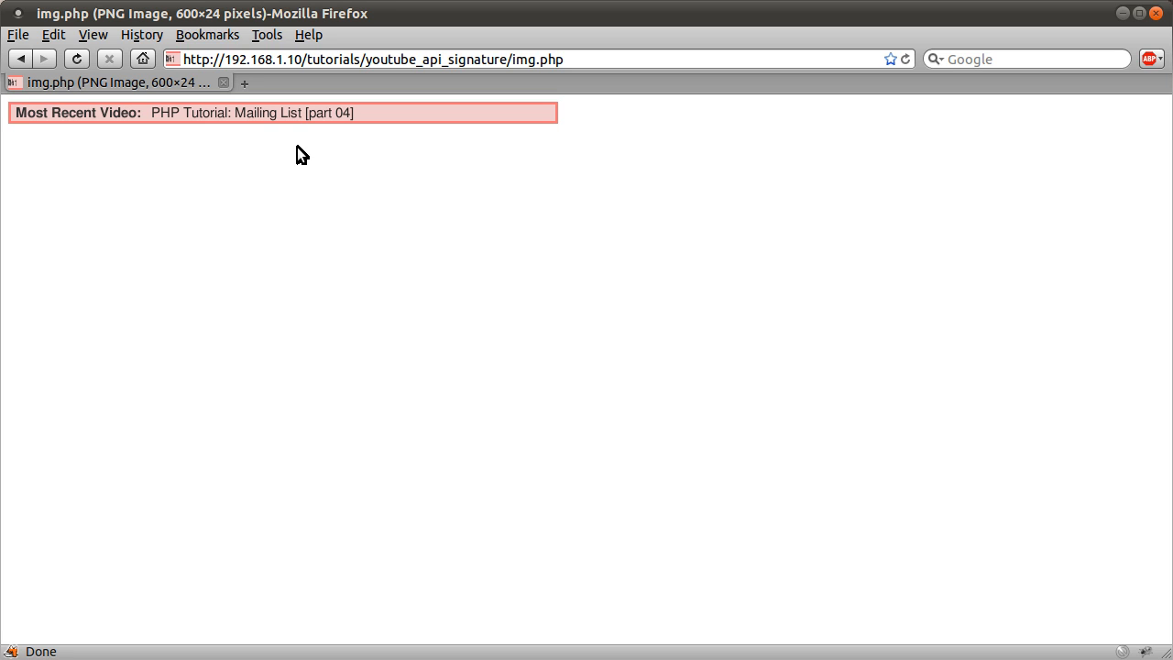
mouse_move(295, 133)
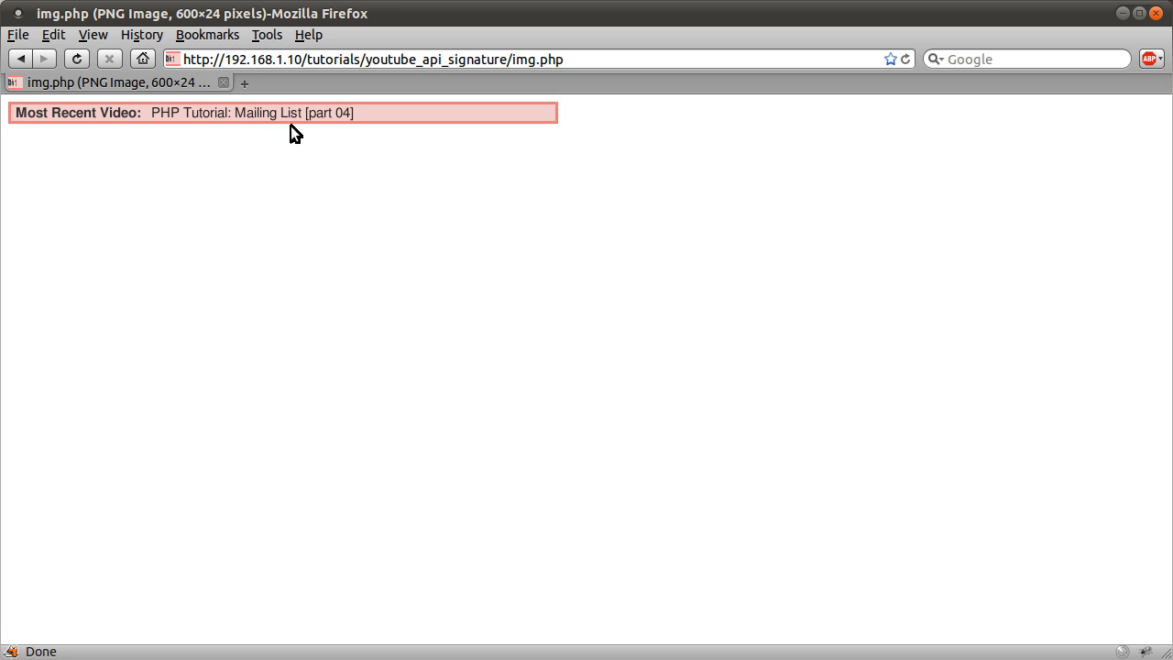
mouse_move(295, 121)
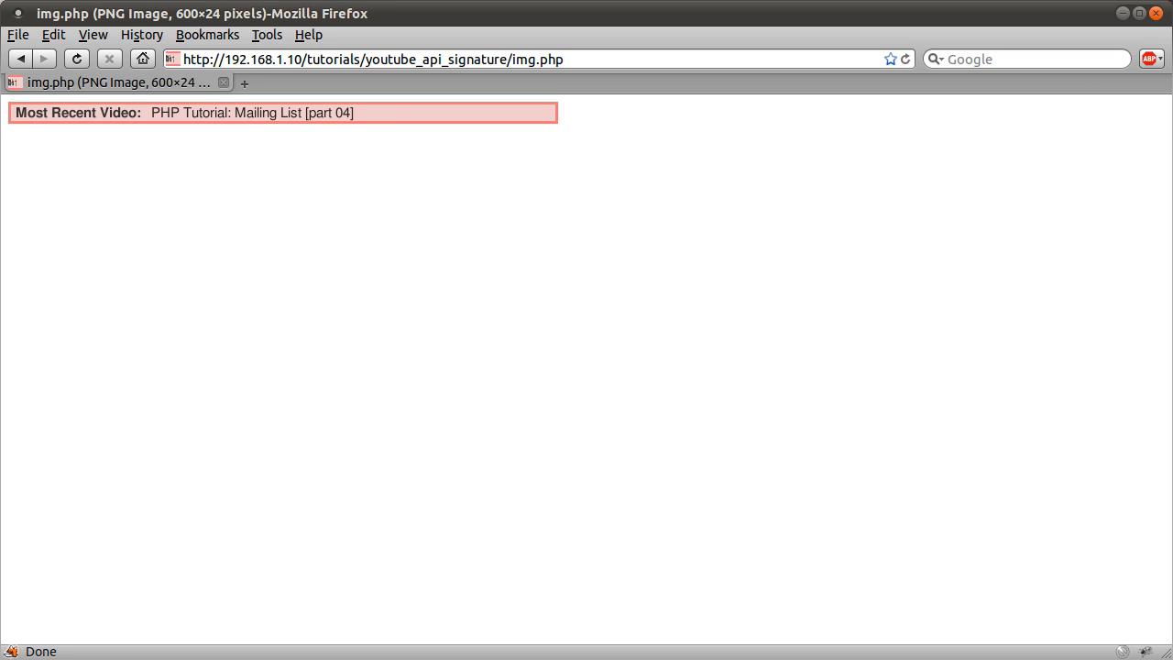
mouse_move(364, 128)
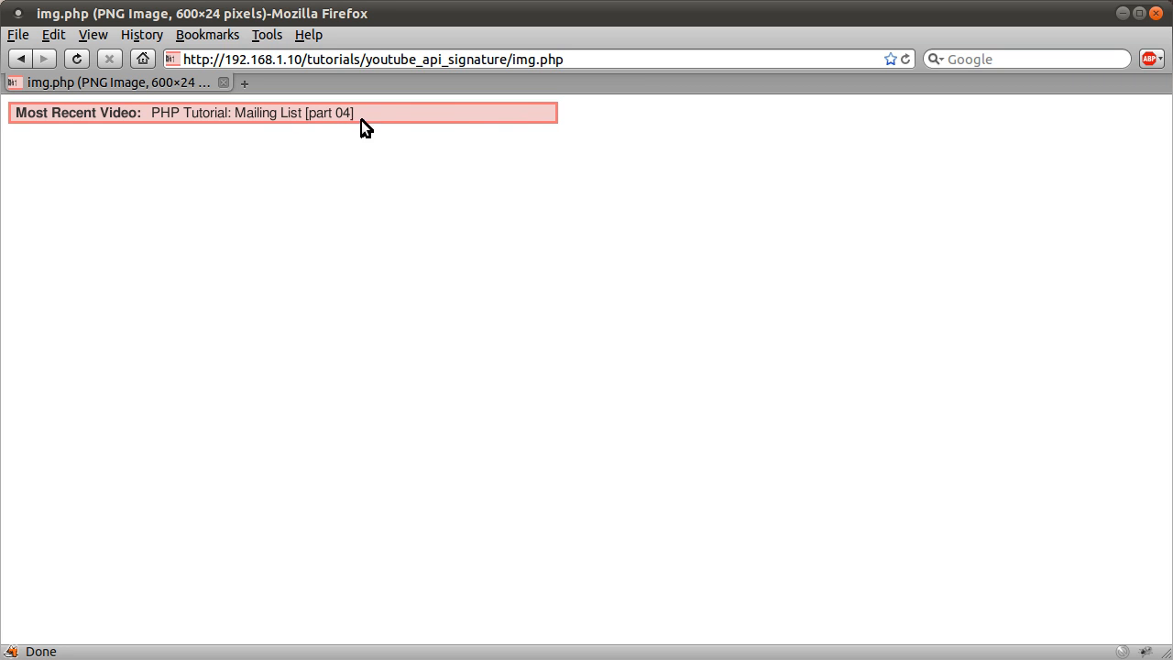
mouse_move(455, 145)
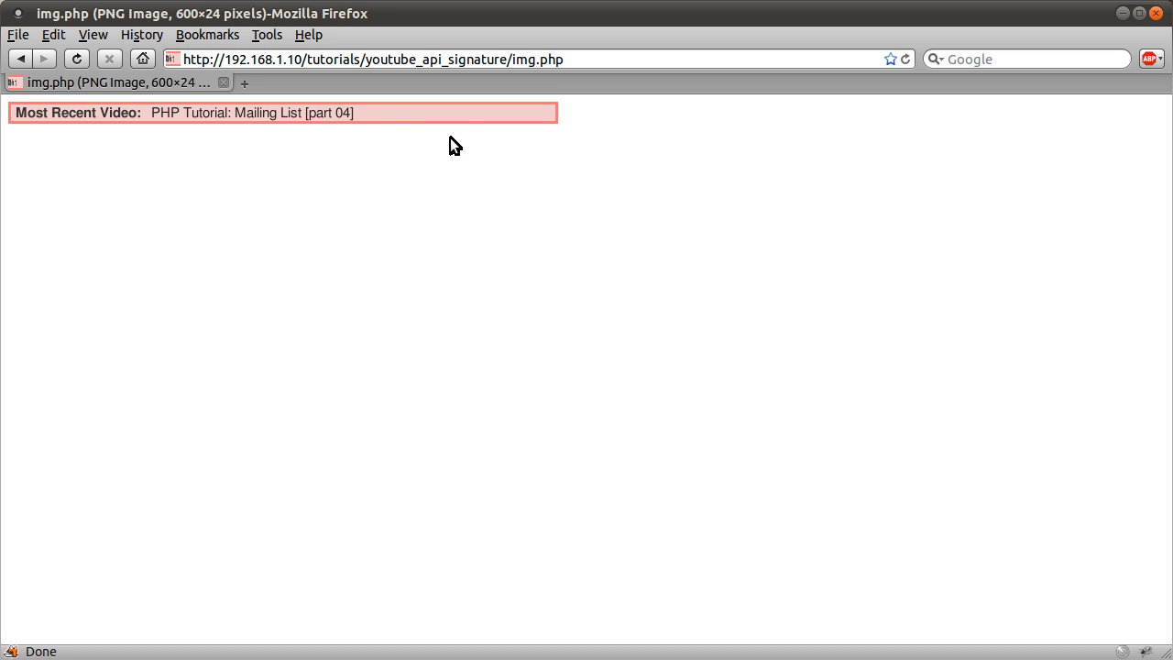
mouse_move(432, 146)
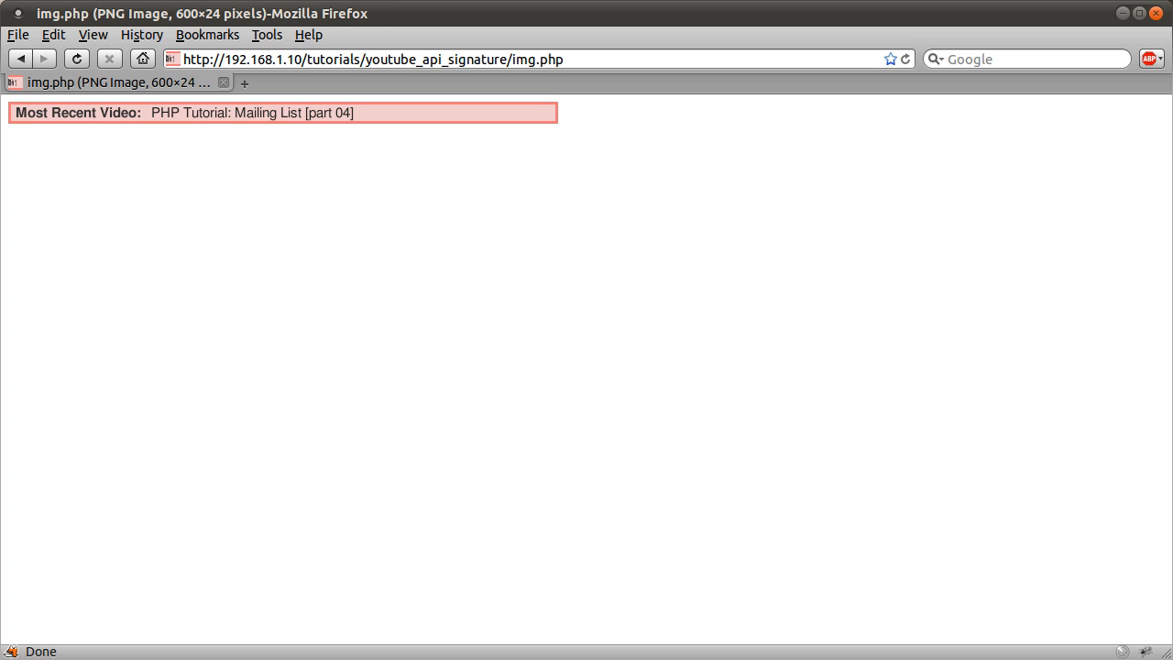
mouse_move(641, 25)
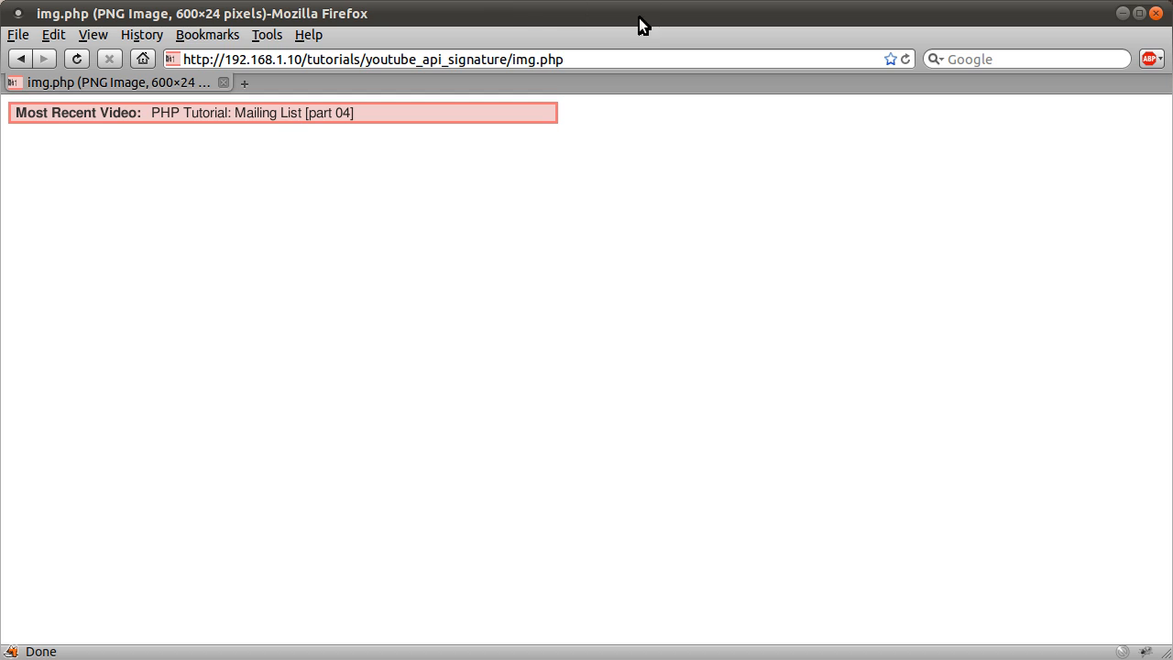
mouse_move(740, 75)
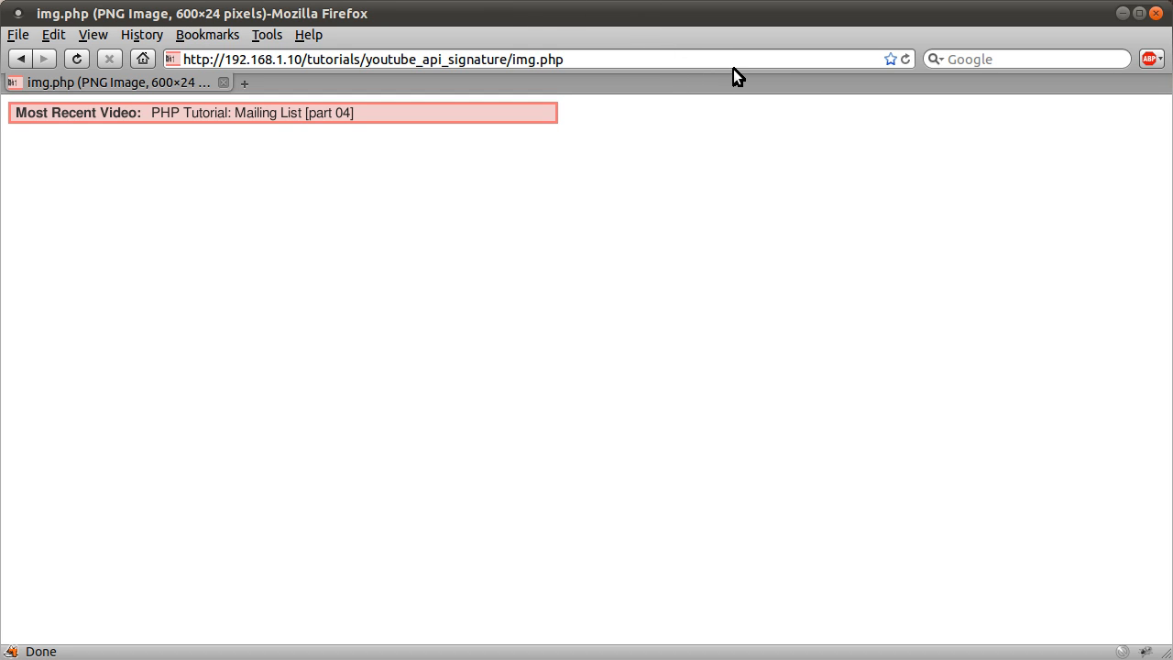